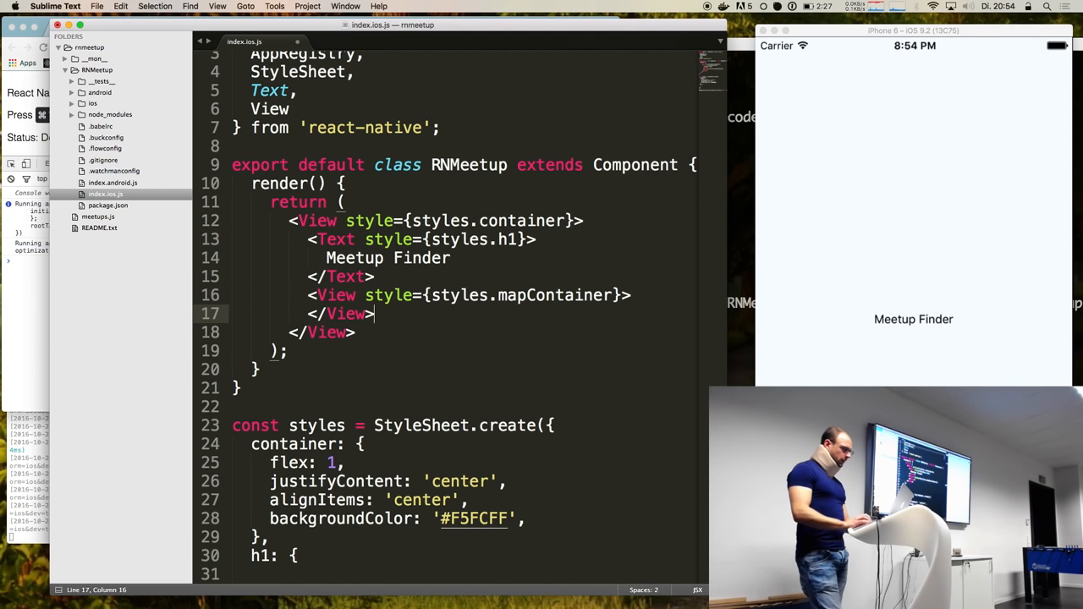
# - Add an empty mapContainer: { } entry after h1 in StyleSheet.create, then return to the mapContainer View line
pyautogui.scroll(-3)
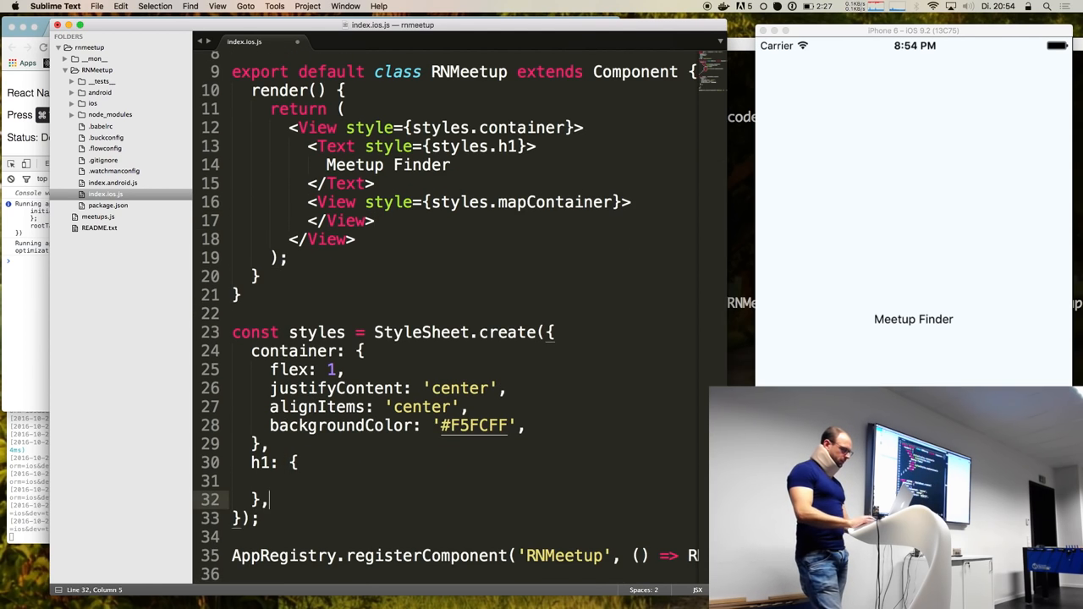
pyautogui.write('mapContainer: {')
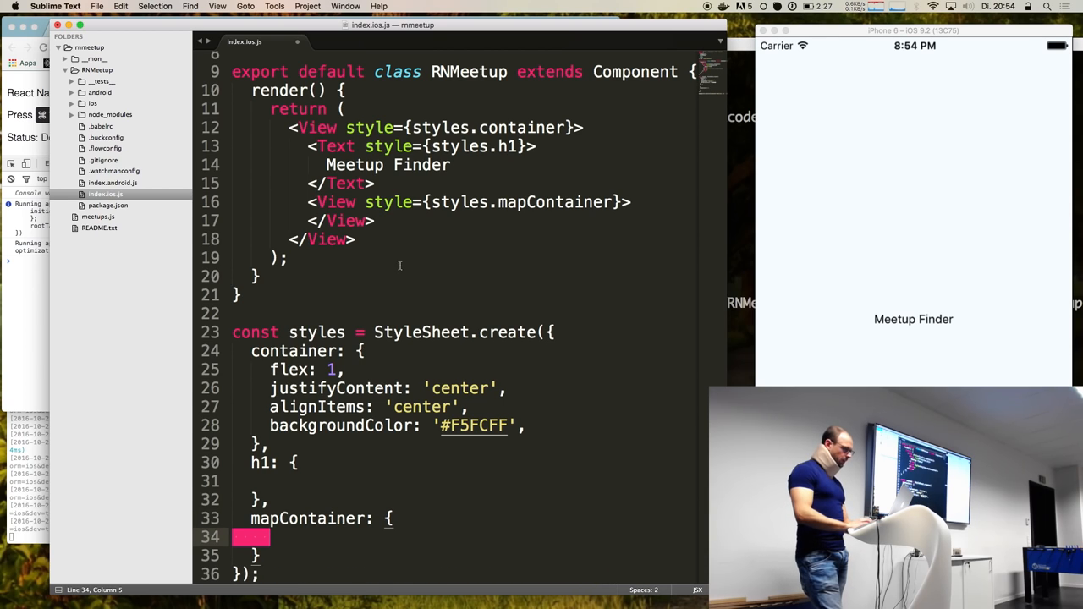
pyautogui.click(631, 201)
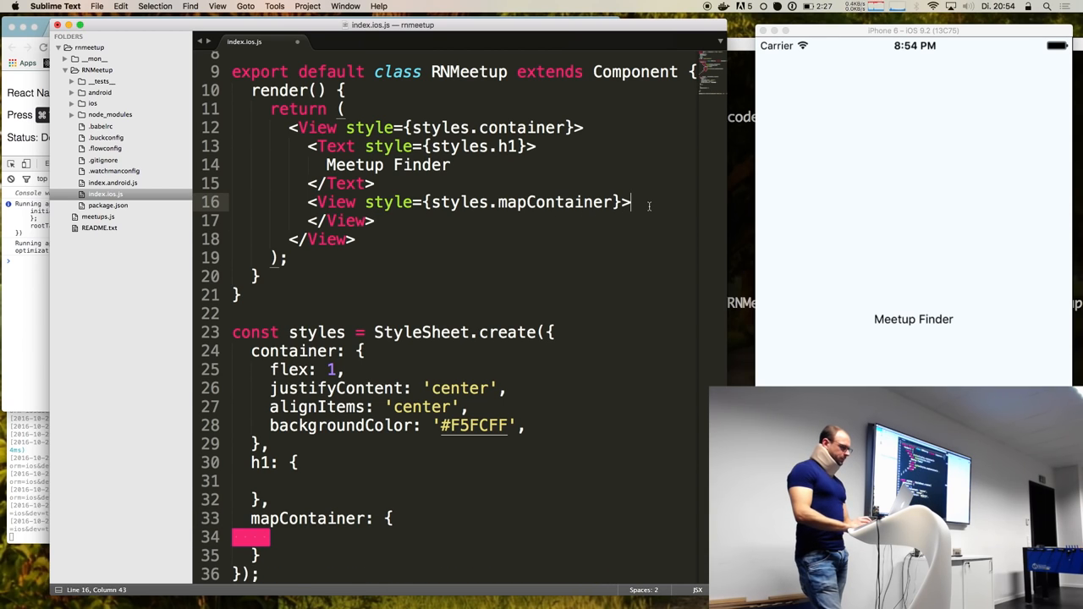